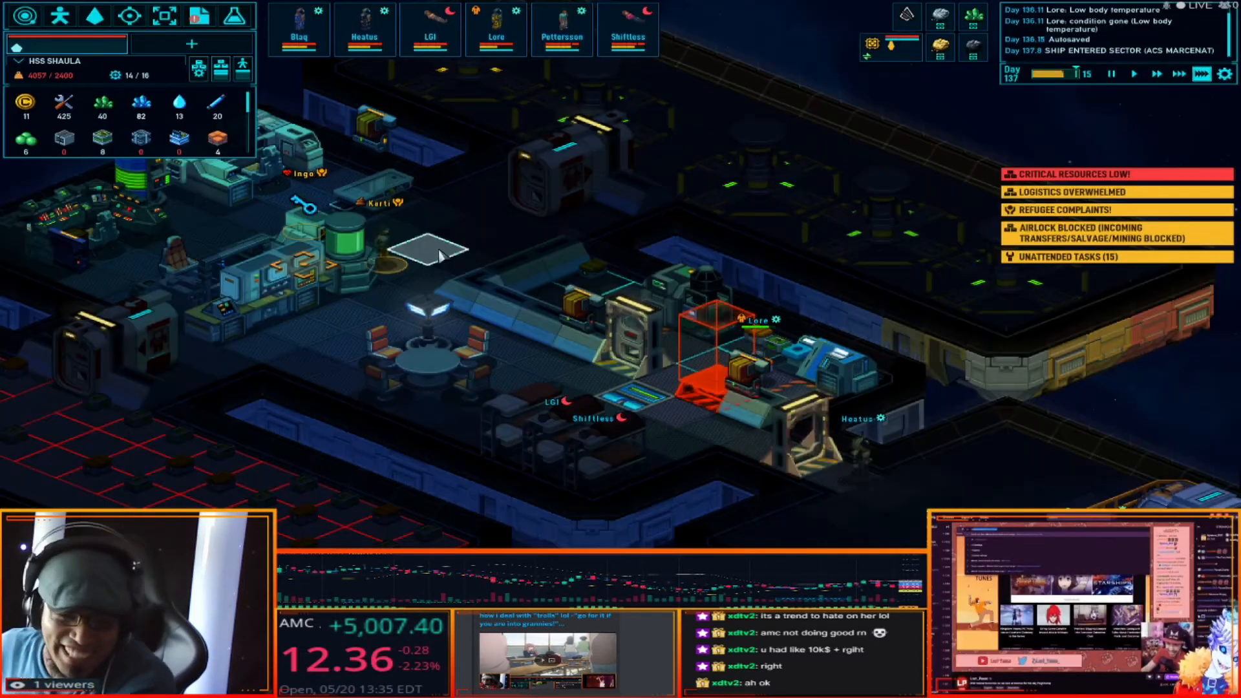
- Leave the Space Haven ship view and bring the Streamlabs OBS dashboard with chat and scenes forward
click(1110, 73)
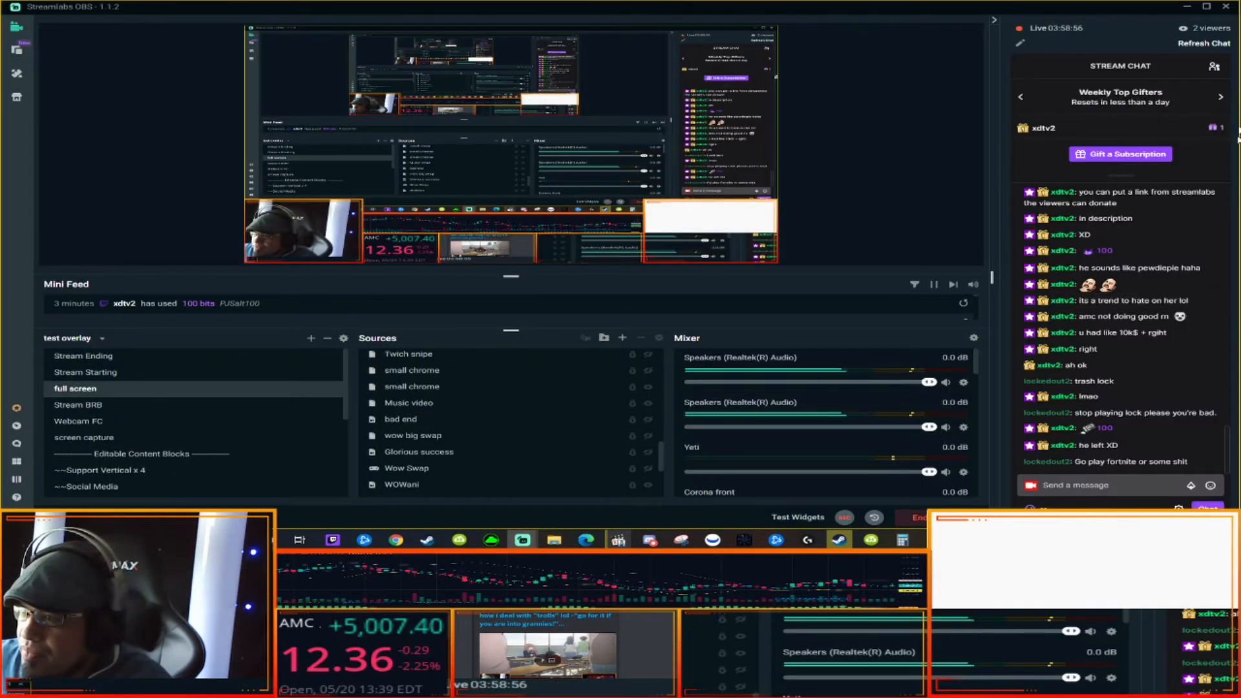
- Switch Streamlabs OBS to the Space Haven gameplay scene with webcam, chat and ticker overlays
click(1214, 66)
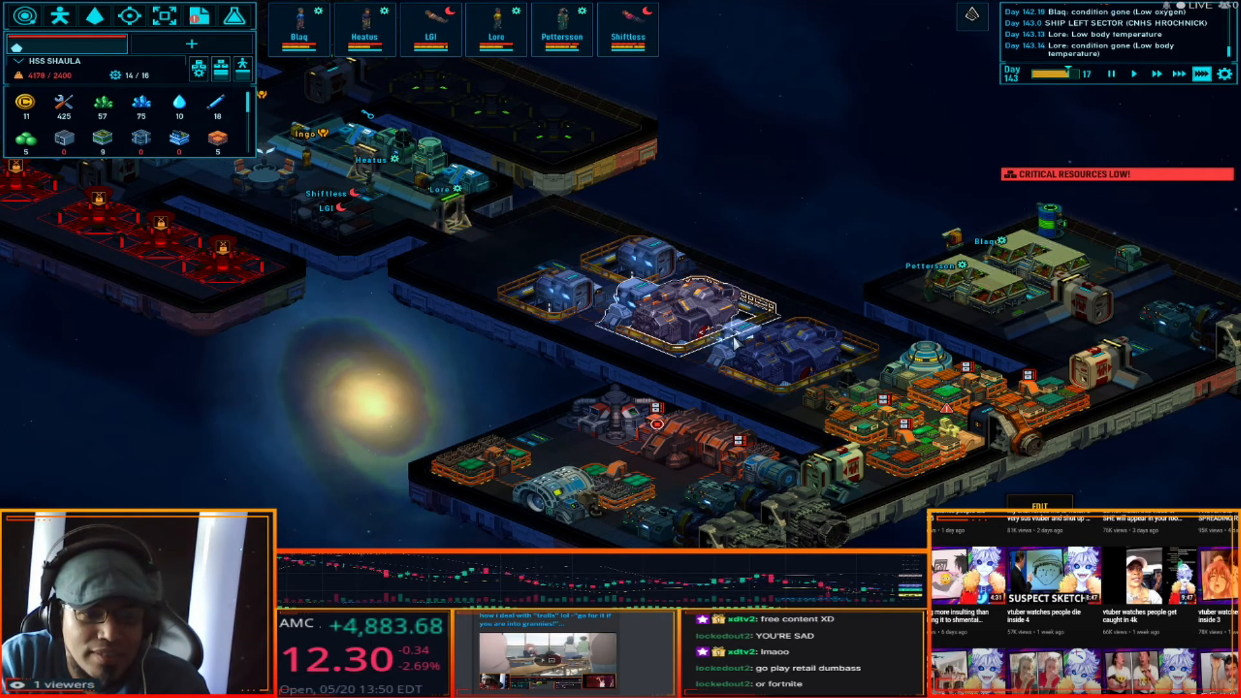
- Return Space Haven to normal play speed once the ship reaches day 145
click(1133, 73)
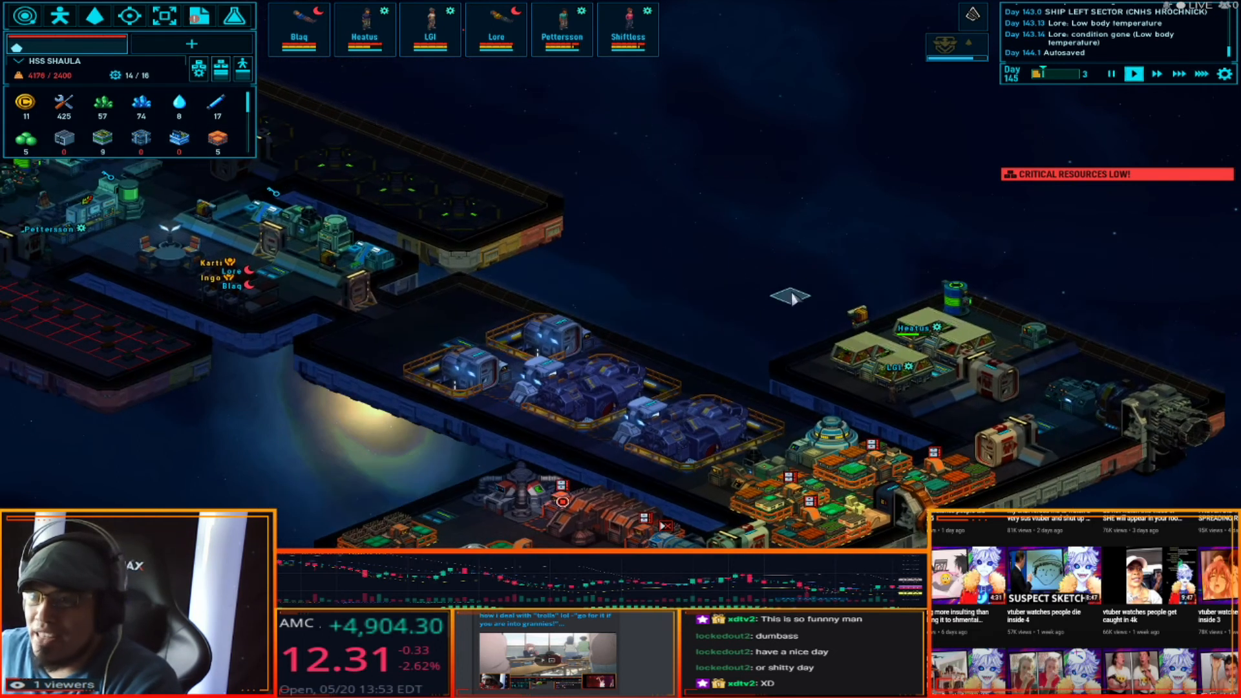
click(364, 29)
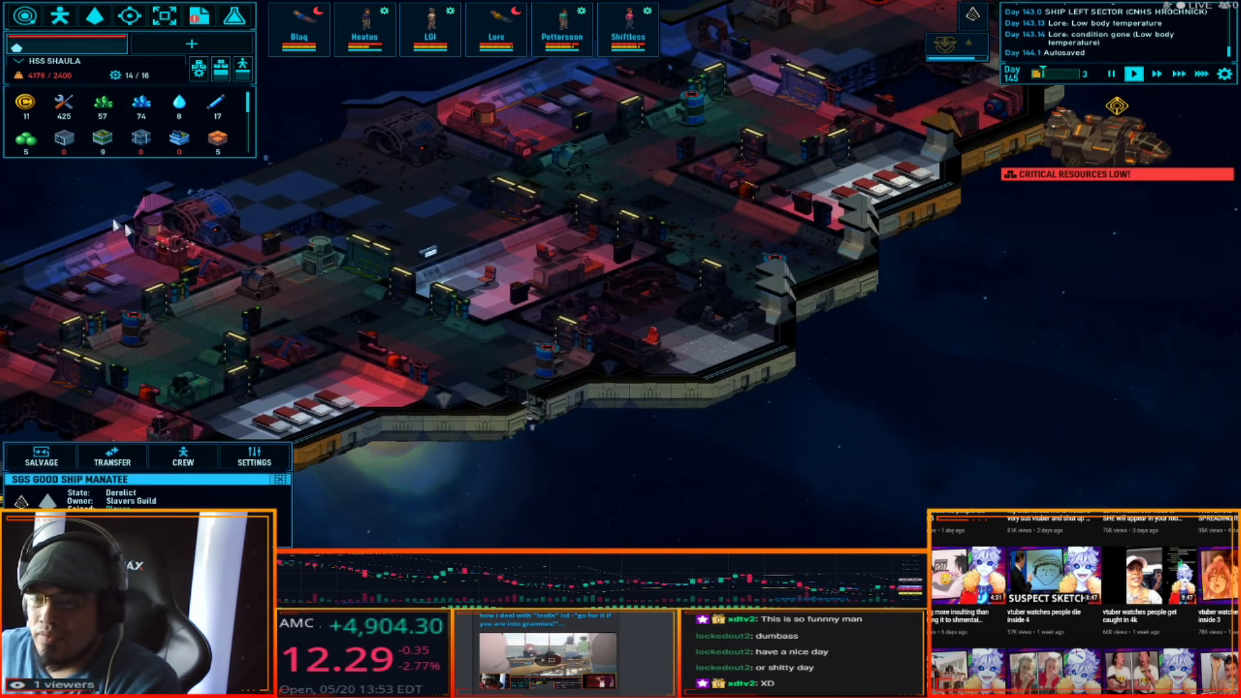
click(111, 456)
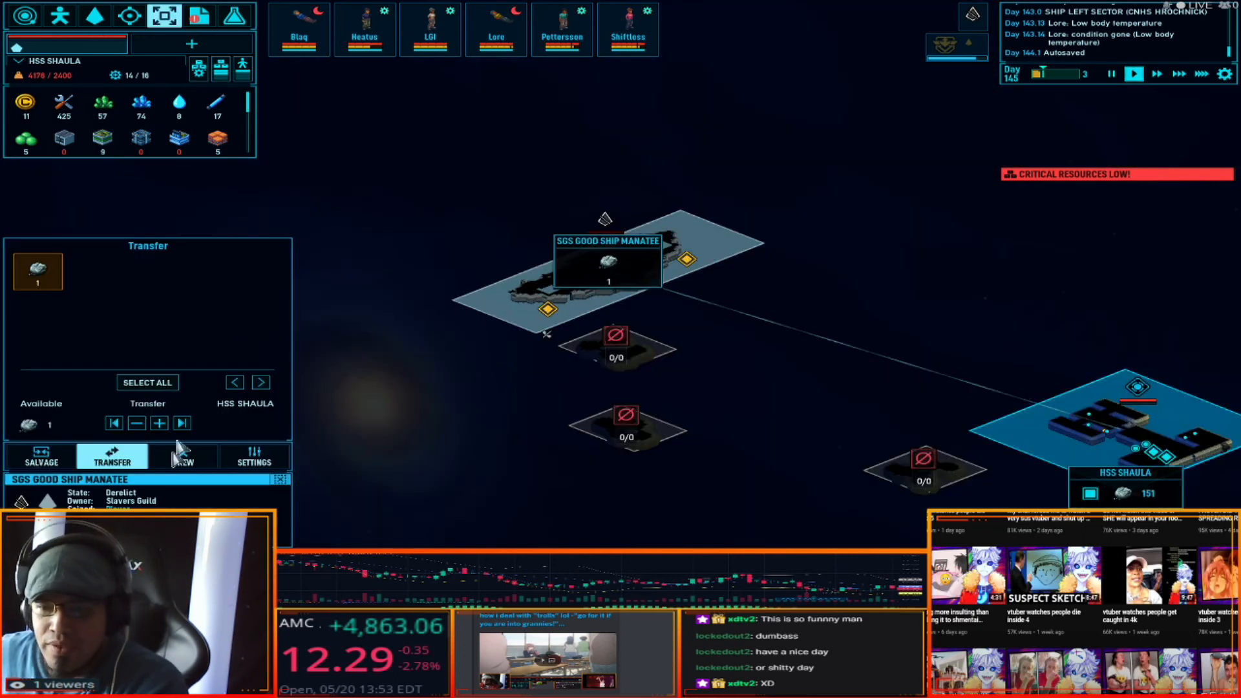
click(42, 457)
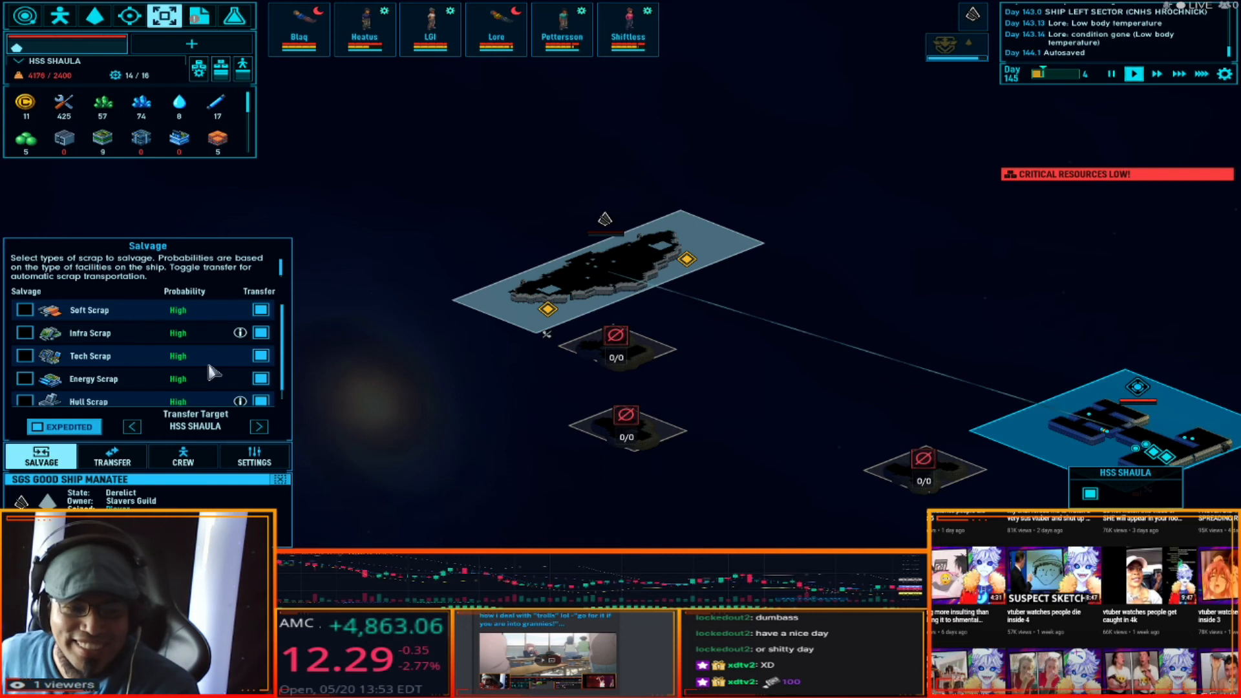
mouse_move(225, 428)
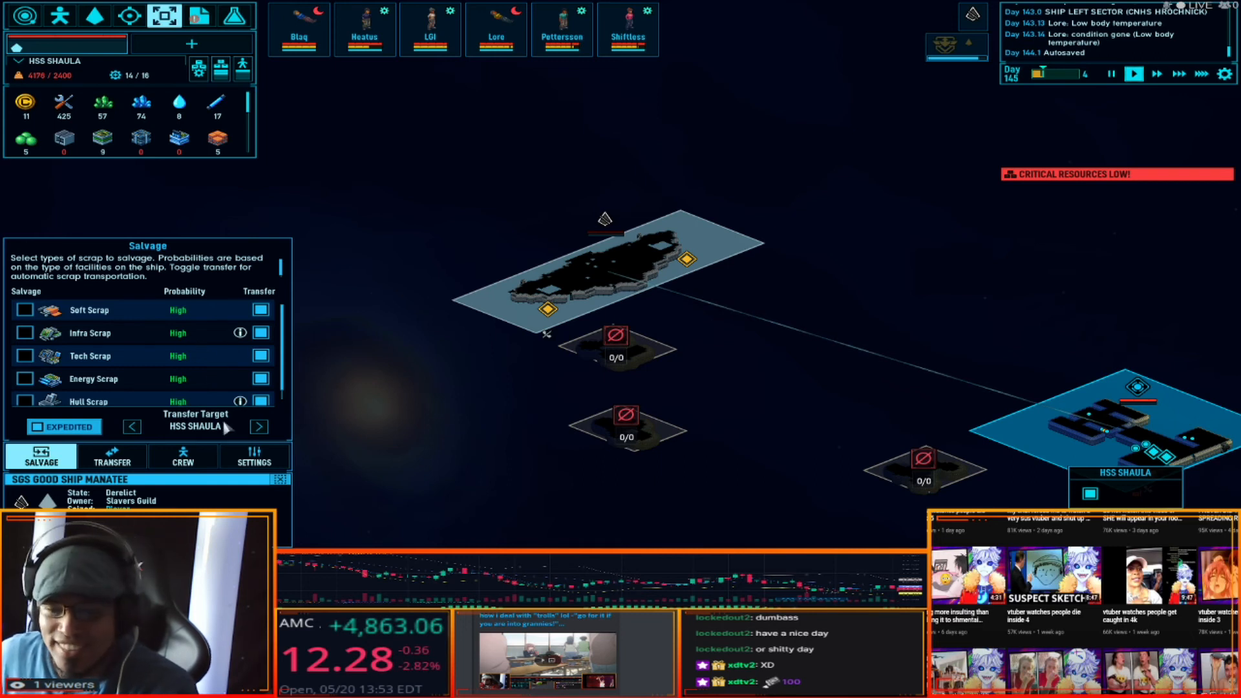
scroll(down, 3)
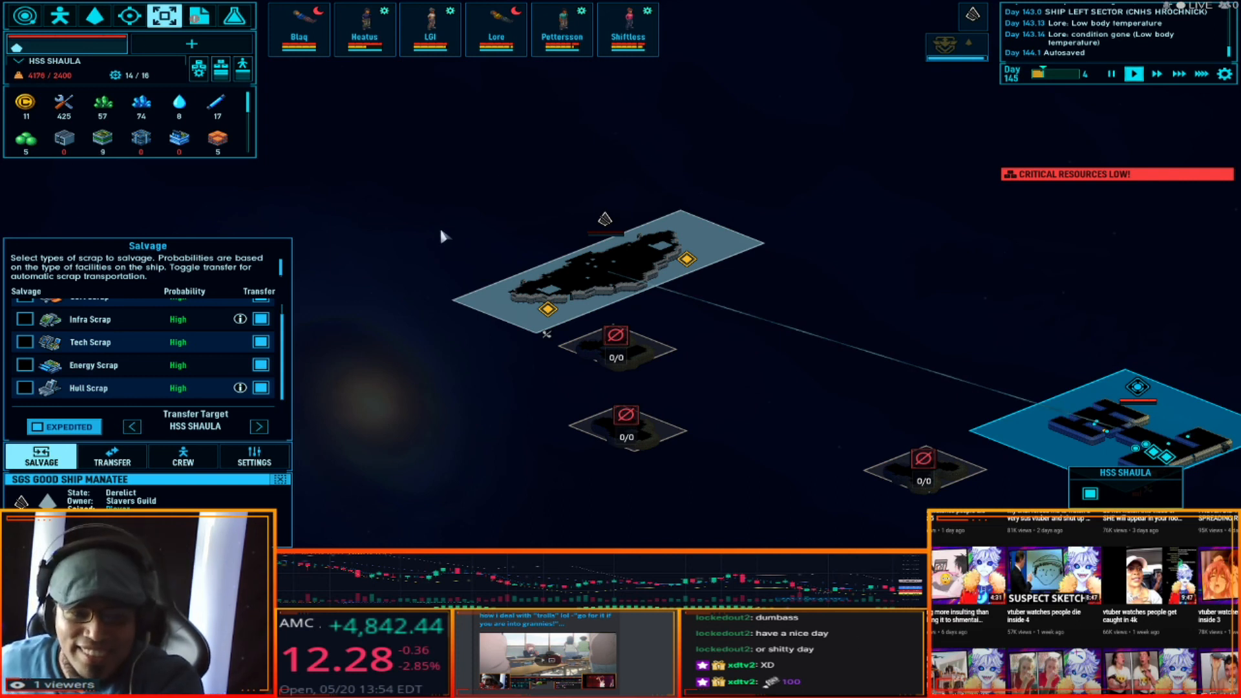
mouse_move(77, 374)
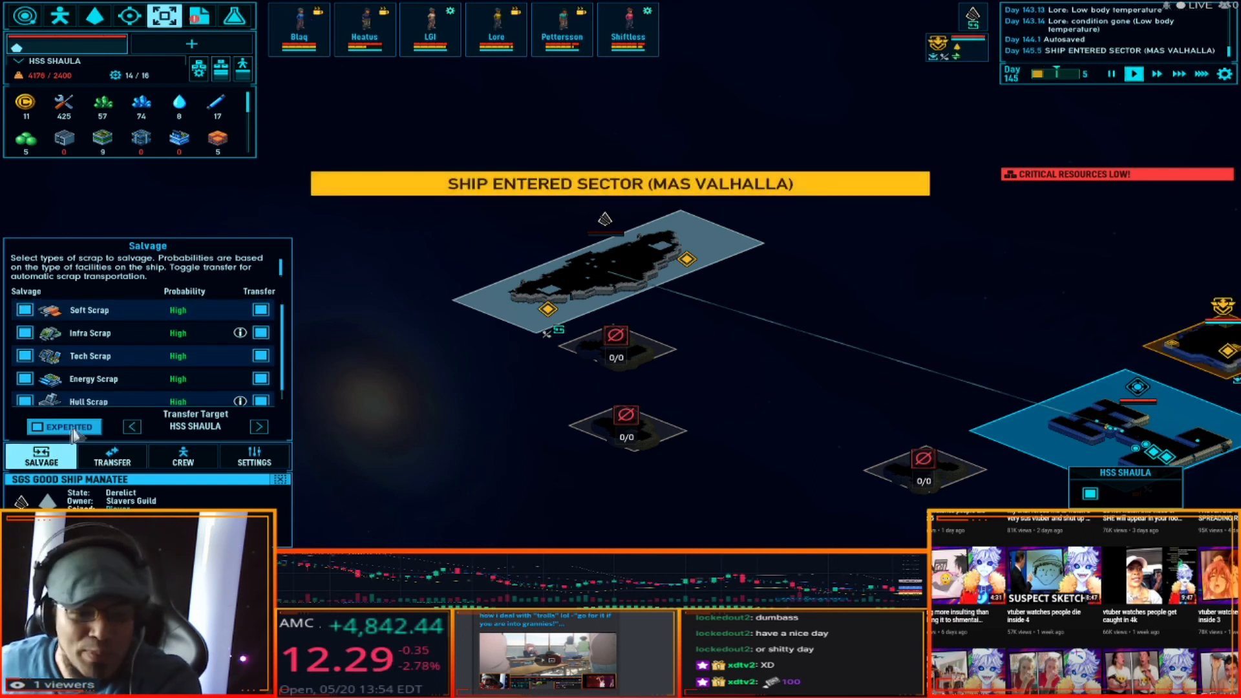
mouse_move(67, 426)
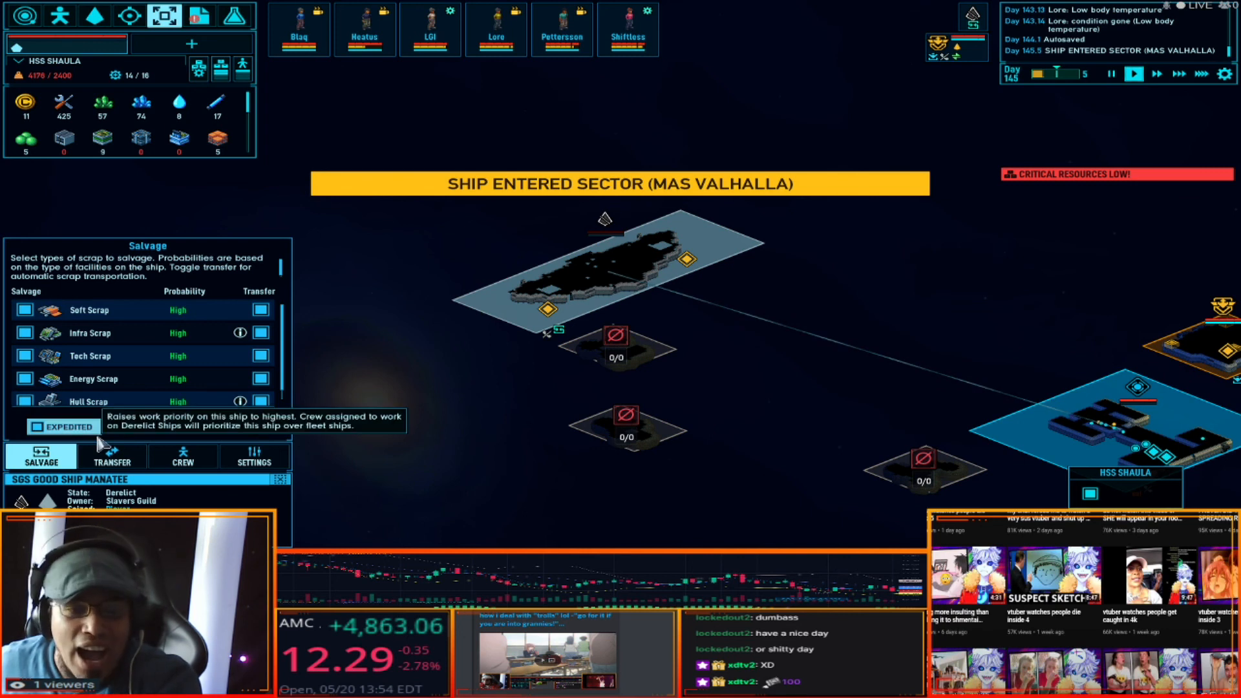